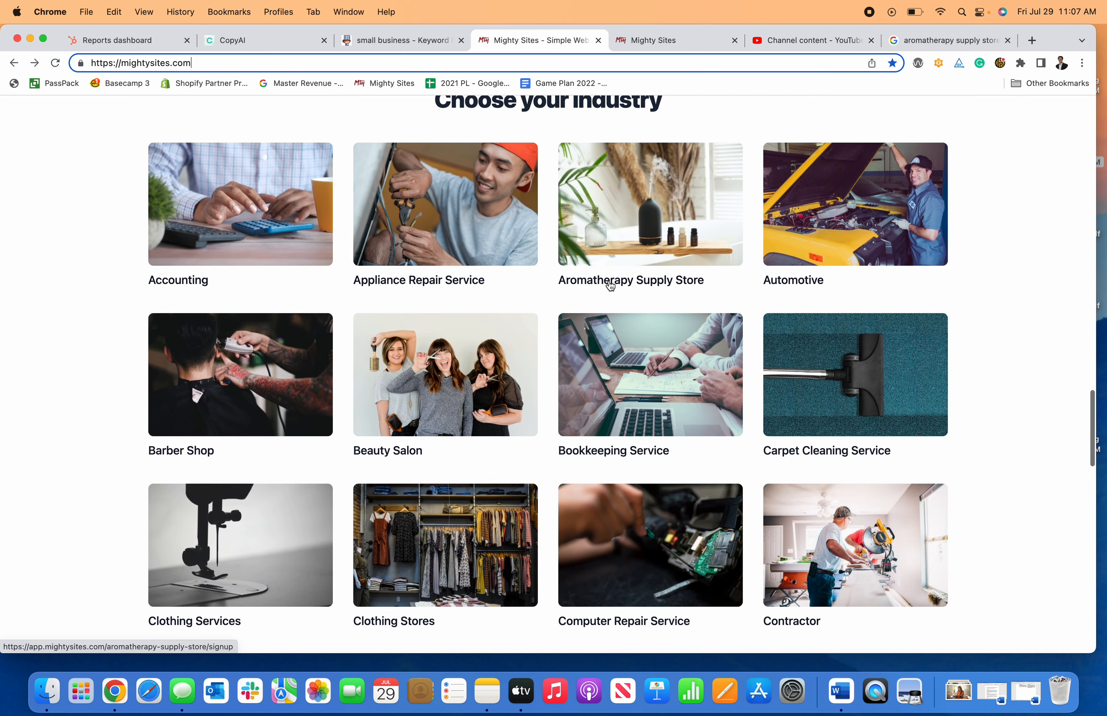
- Choose the Aromatherapy Supply Store industry and pick the Luxoree, Westminster, CO listing via 'luxor'
scroll(up, 3)
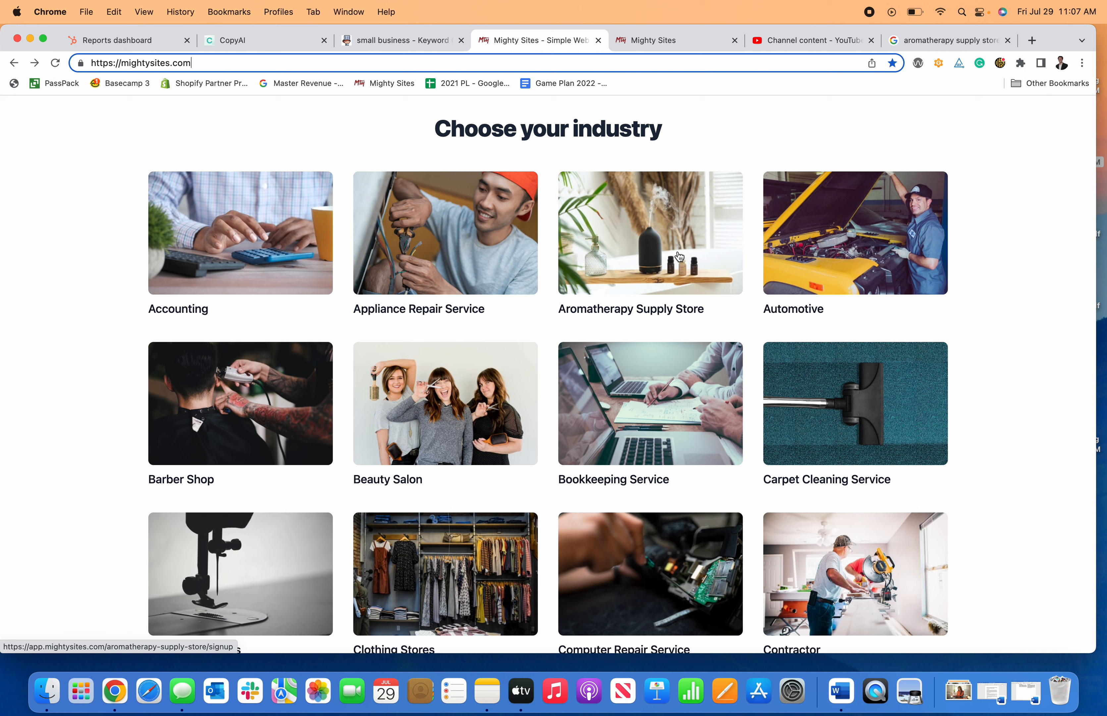
mouse_move(627, 252)
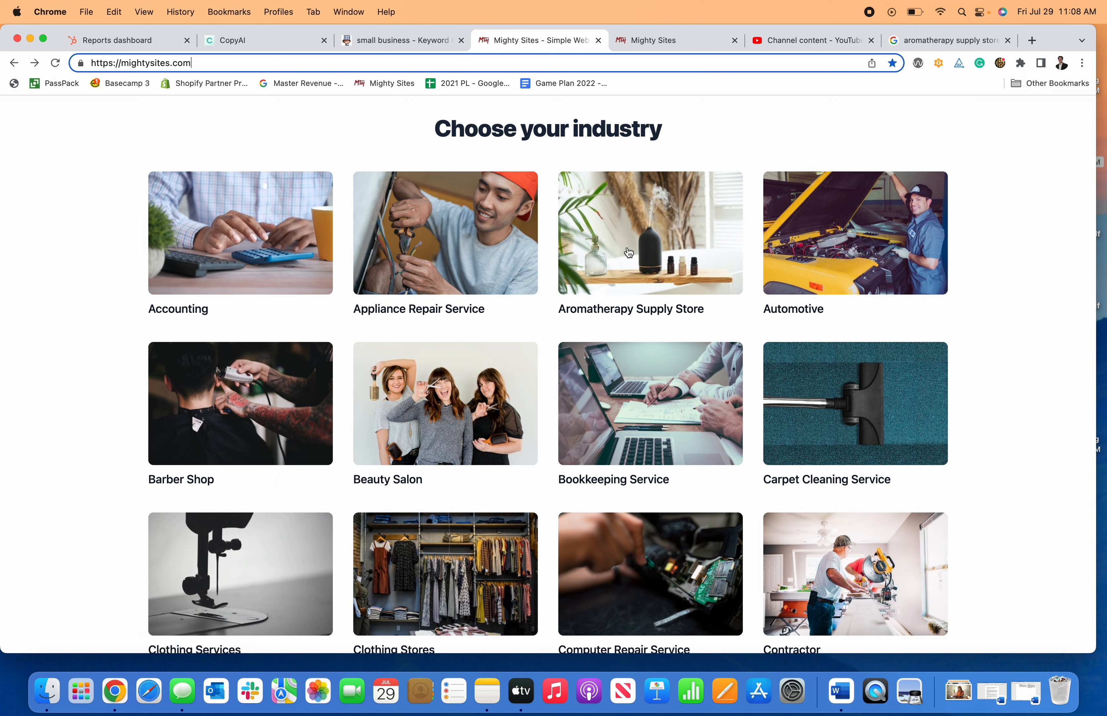
mouse_move(626, 253)
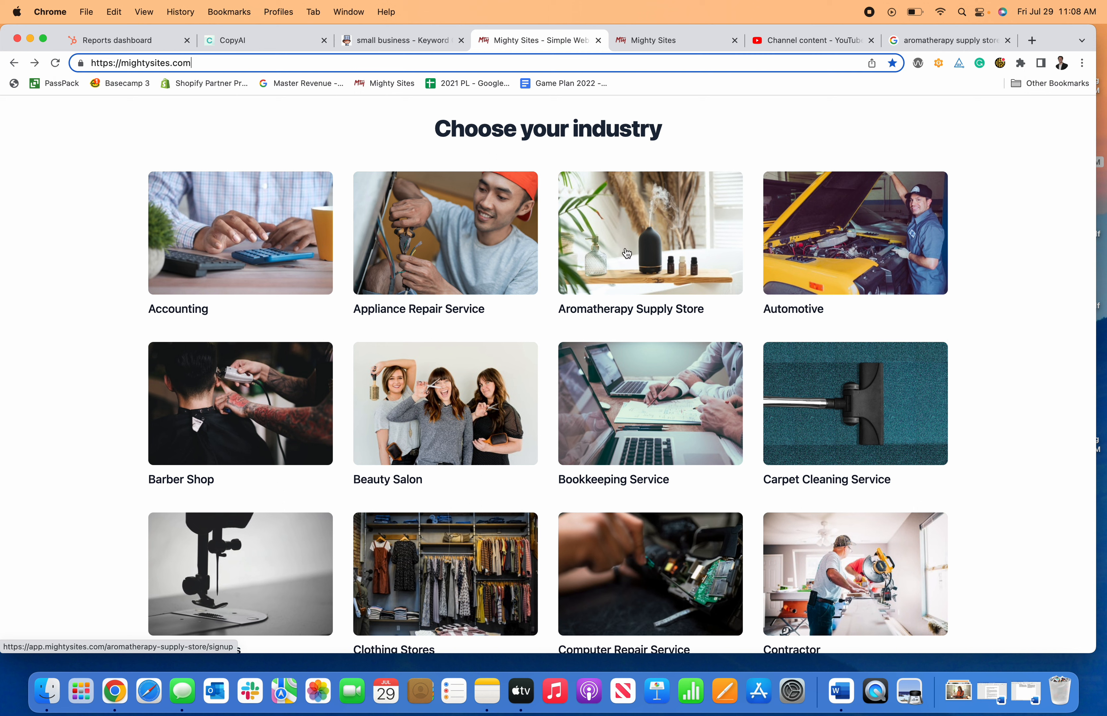
scroll(down, 3)
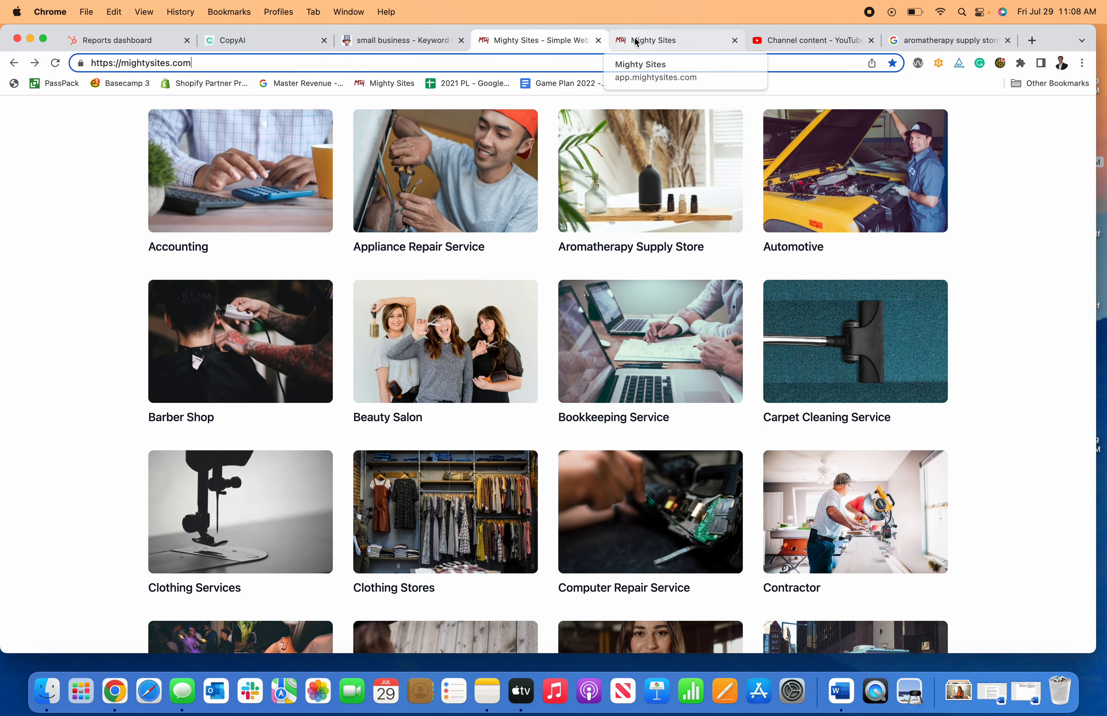
click(656, 77)
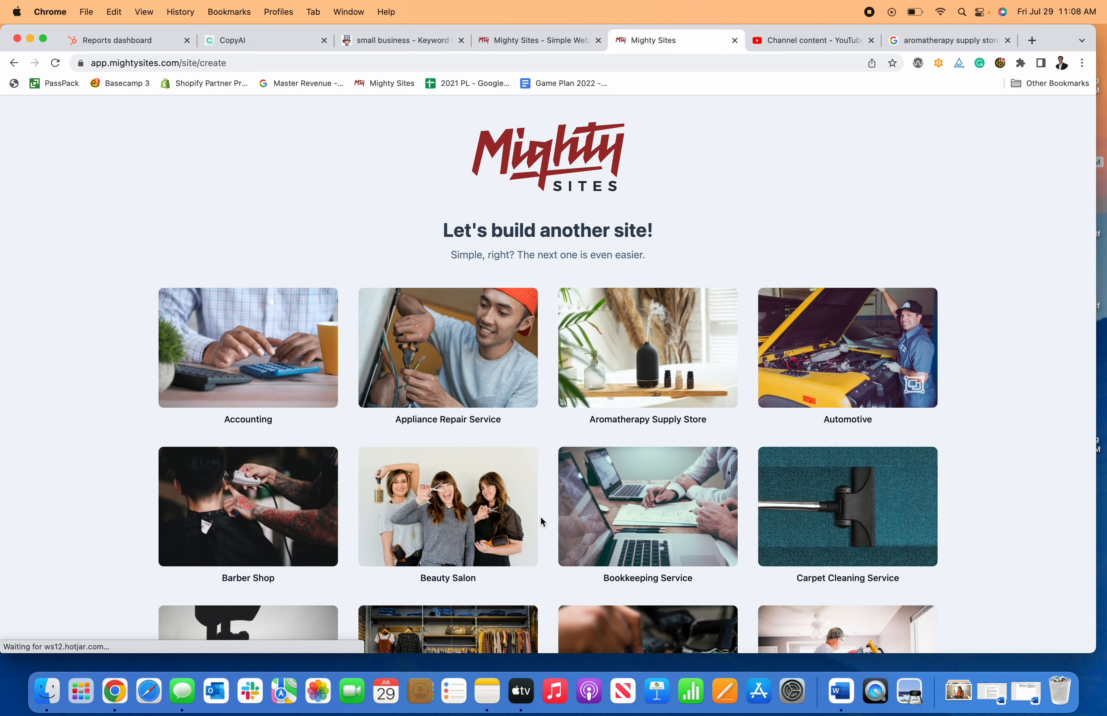
mouse_move(635, 366)
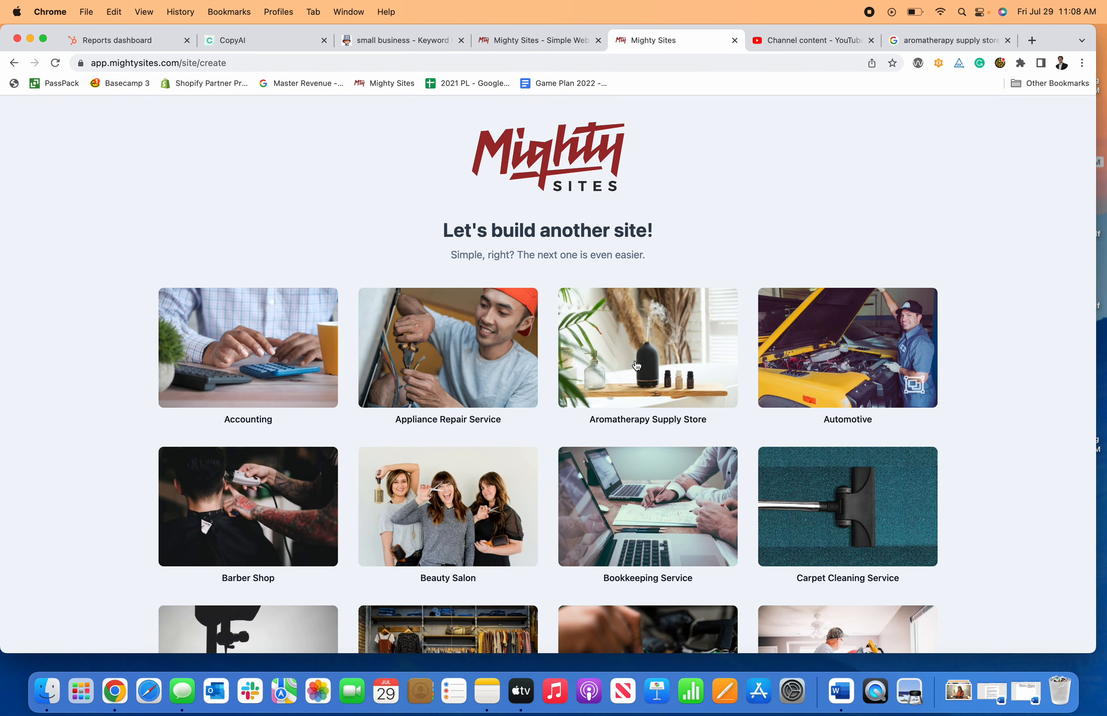
mouse_move(636, 380)
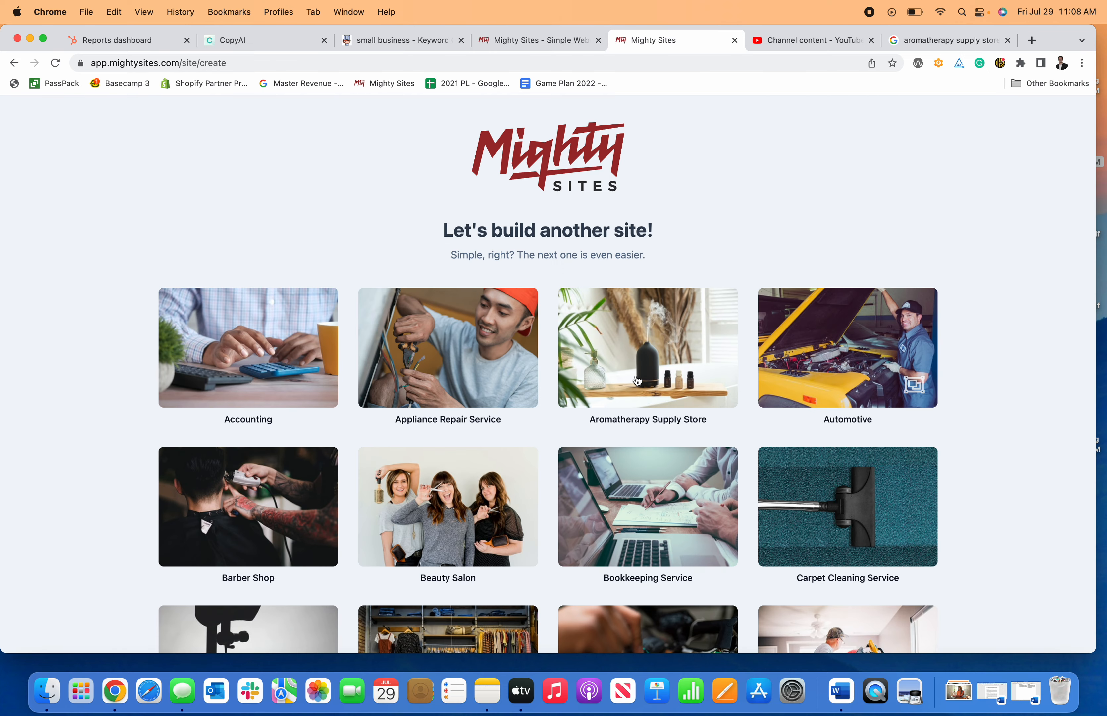
click(648, 347)
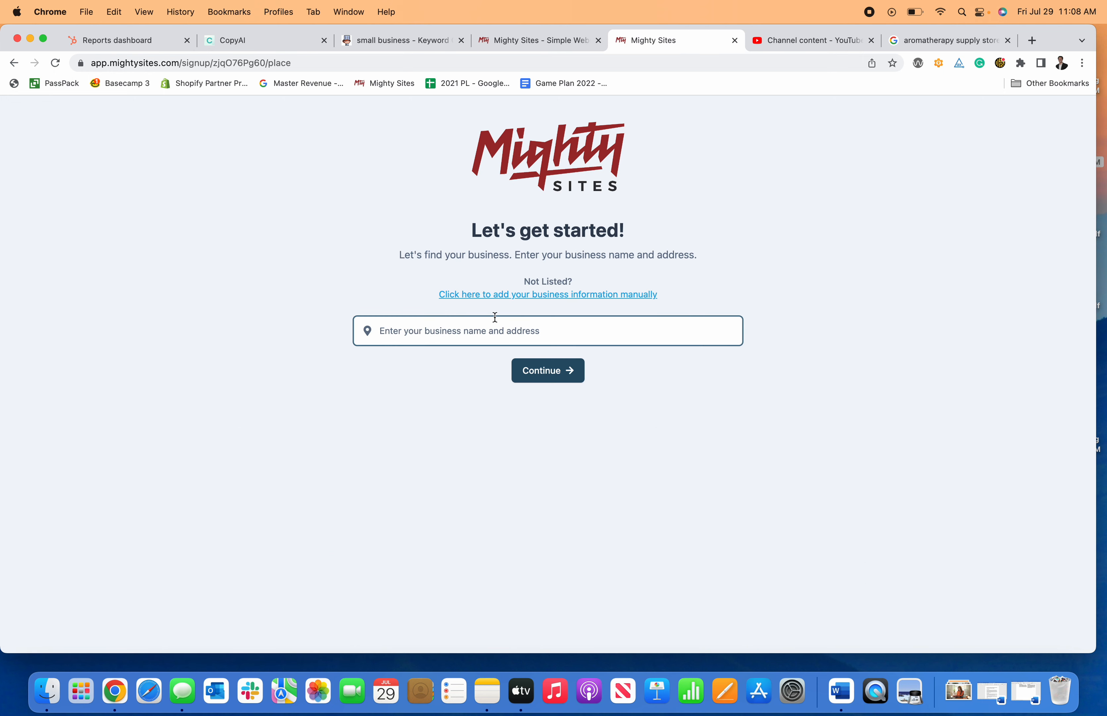
text(luxoree)
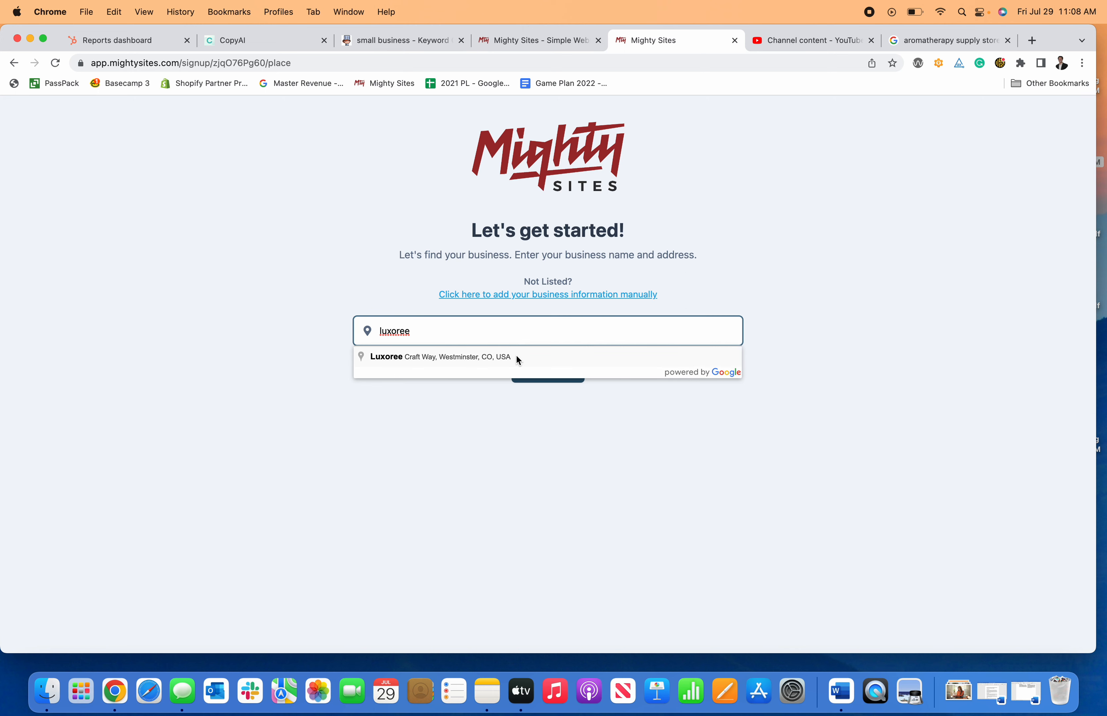
click(441, 357)
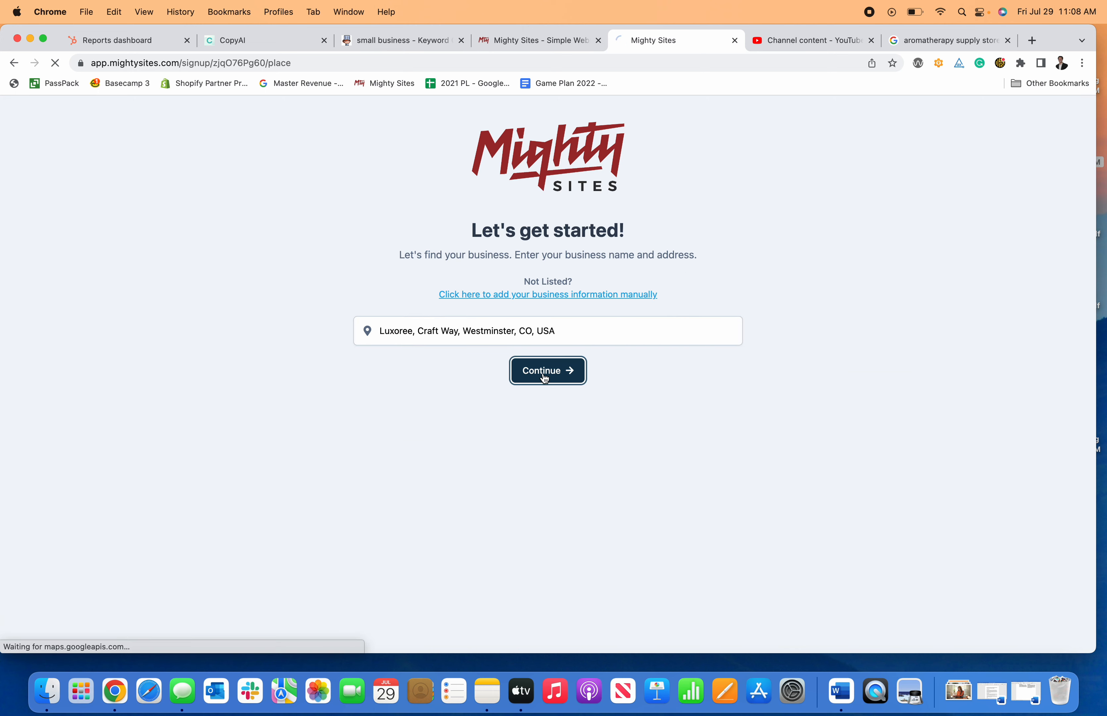
- Continue with the Luxoree listing and review its location details
click(547, 371)
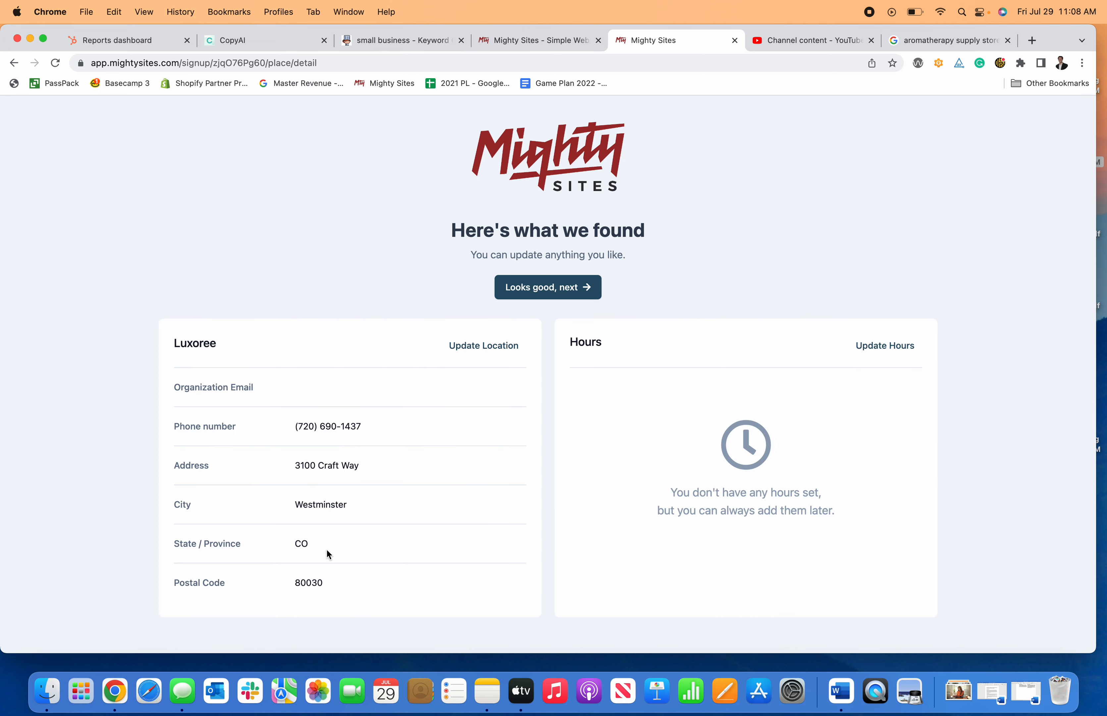
click(483, 345)
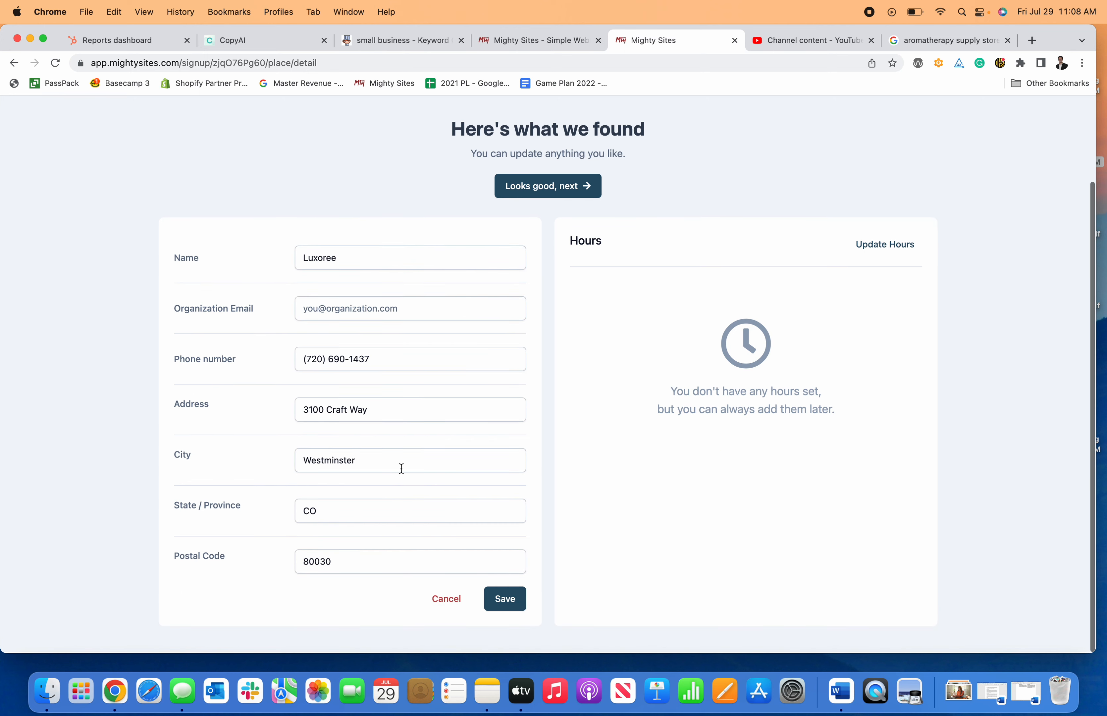
mouse_move(555, 690)
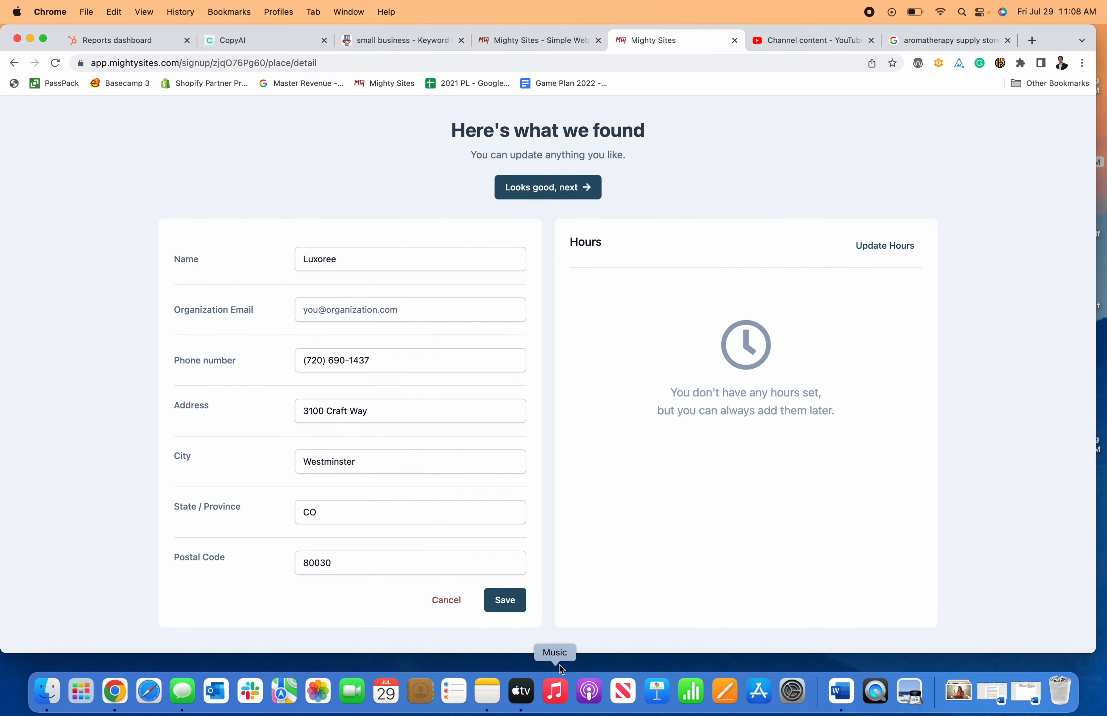
click(504, 600)
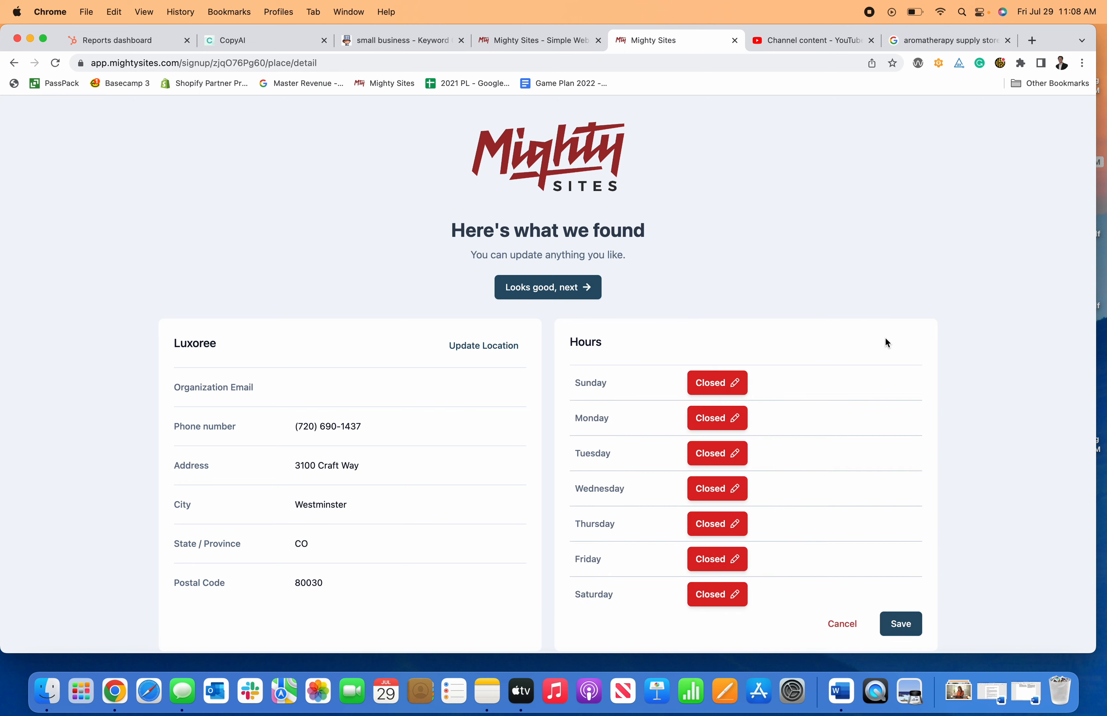
- Set Monday hours to 8:00 AM–7:00 PM, save them and accept the business details
click(718, 417)
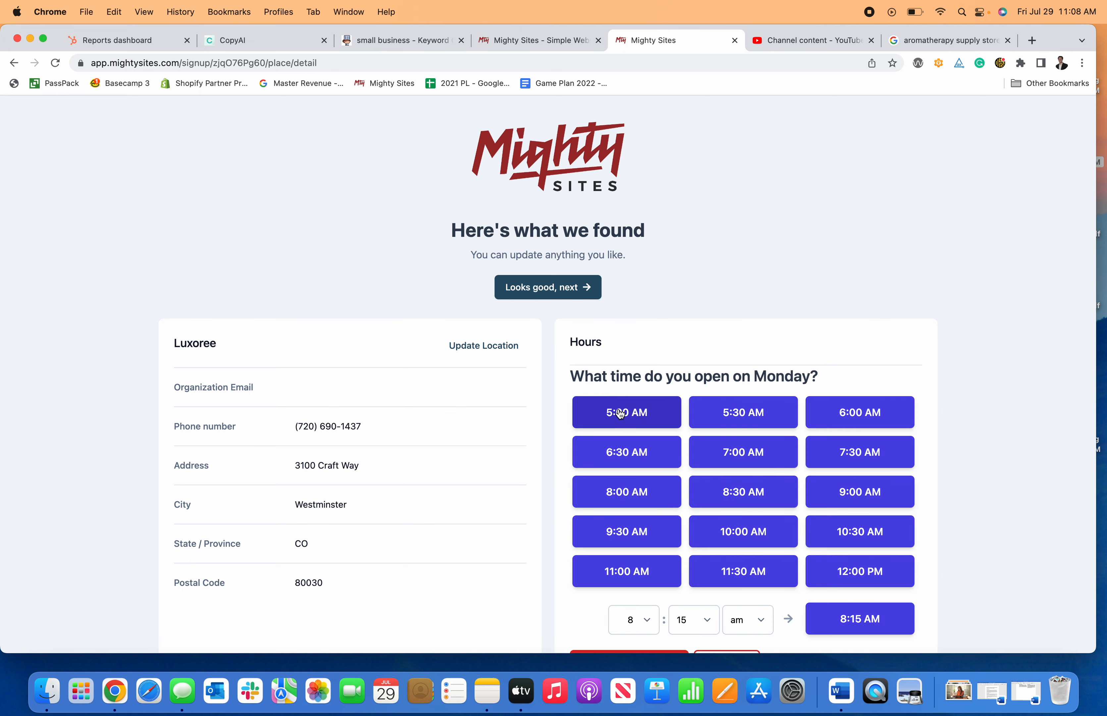
click(627, 413)
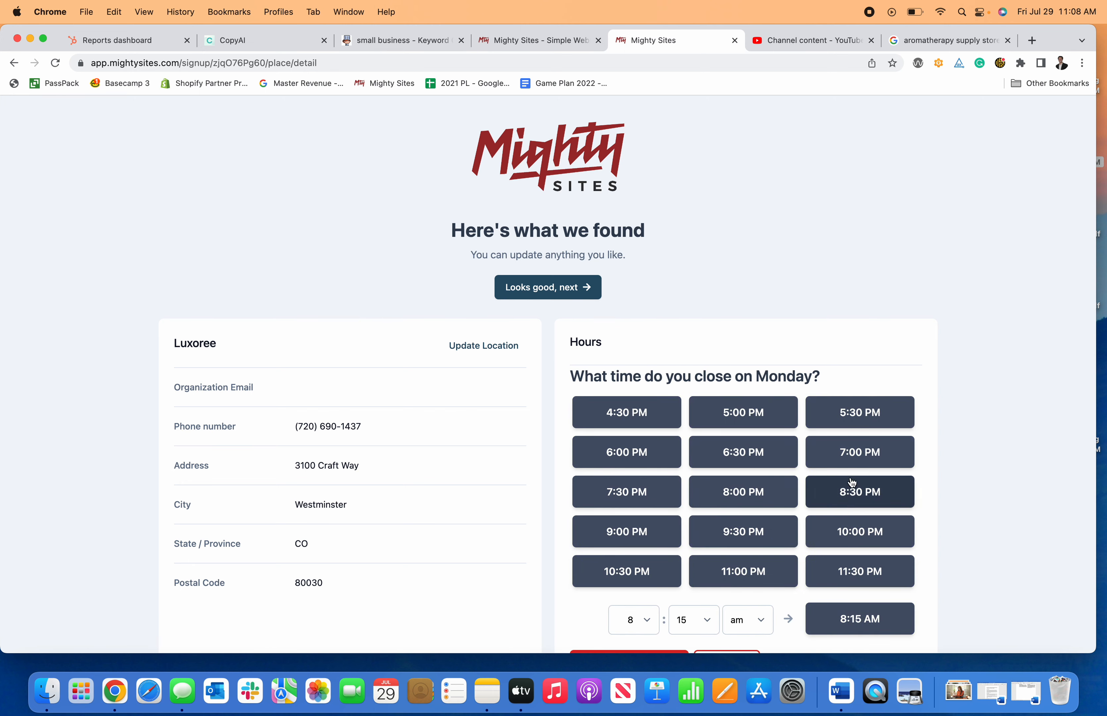
click(860, 491)
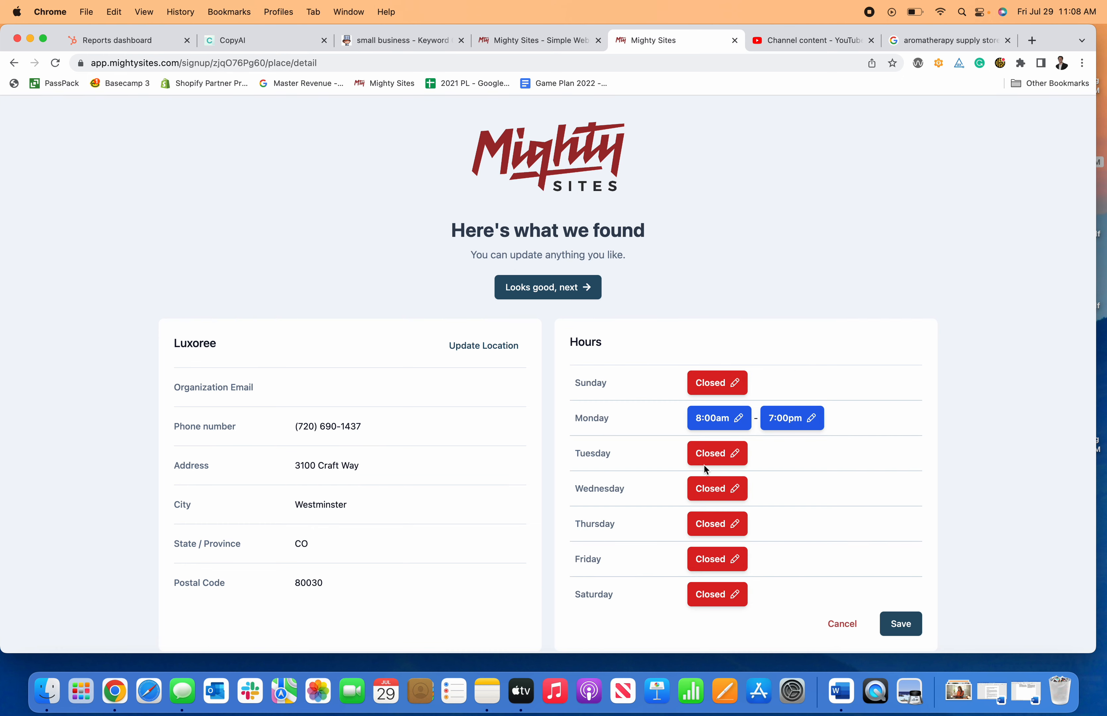
click(901, 623)
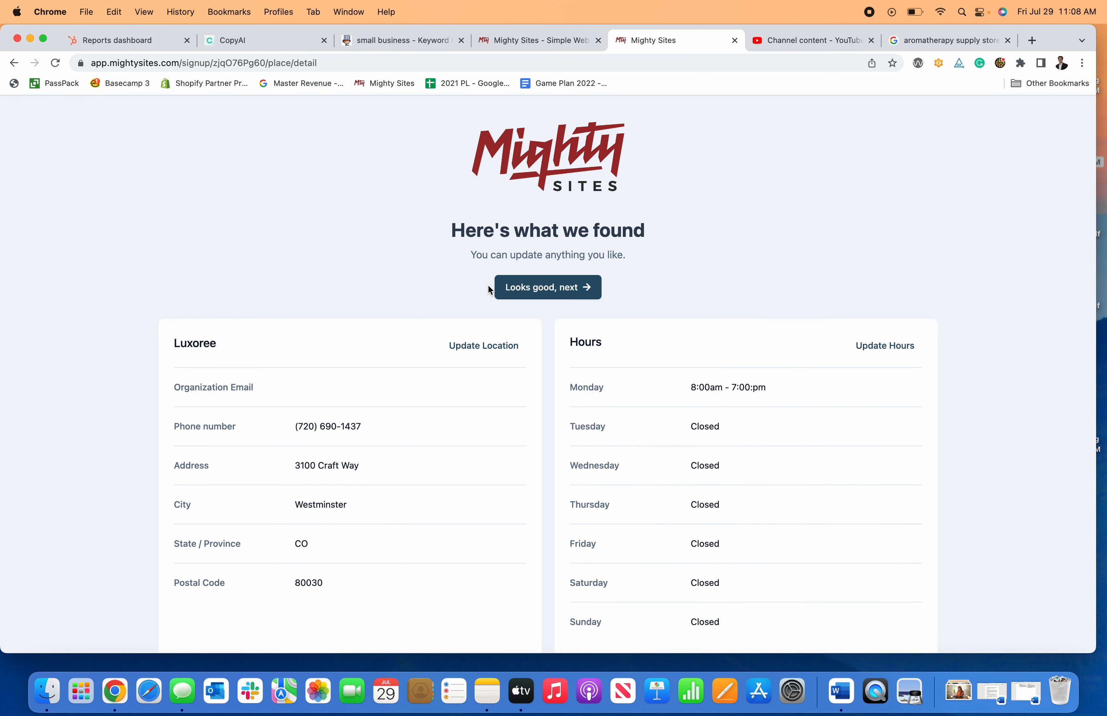
click(547, 287)
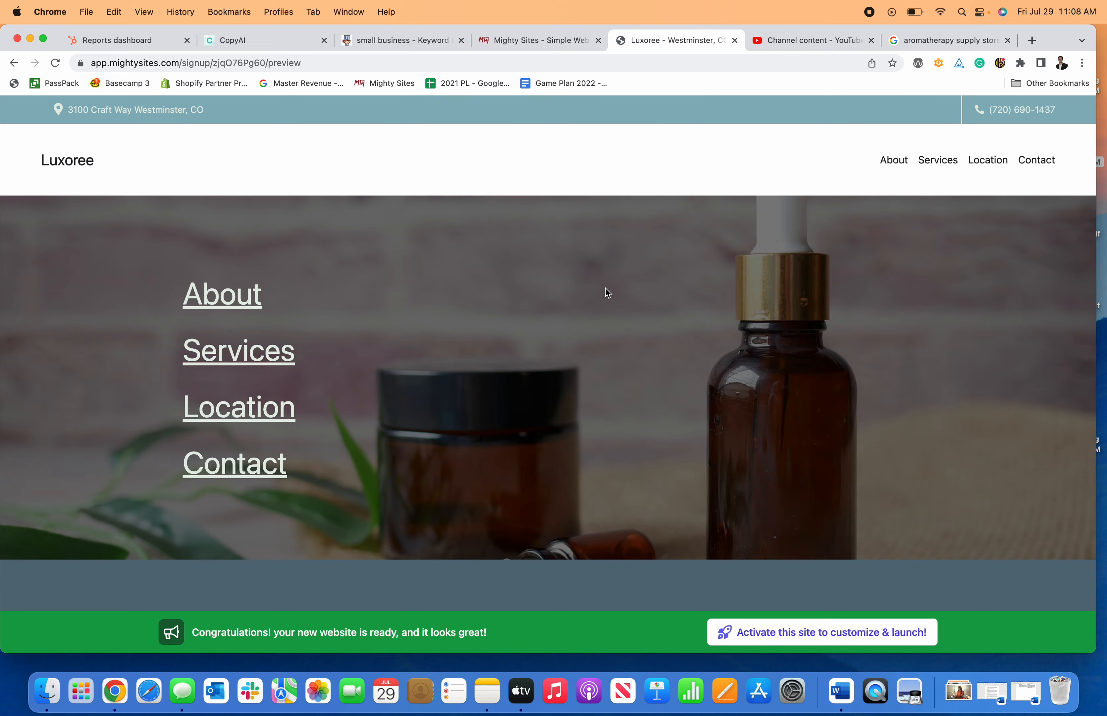
- Activate the Luxoree site at luxoree.mightysites.com and enter editing mode from the dashboard
scroll(down, 3)
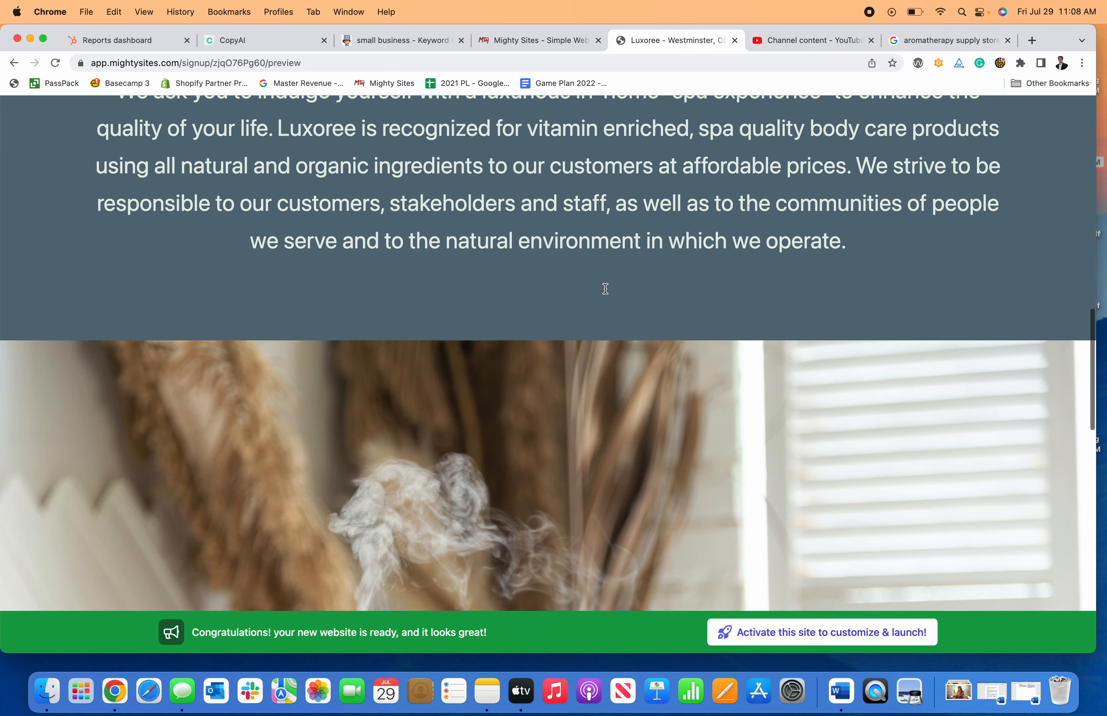
scroll(down, 3)
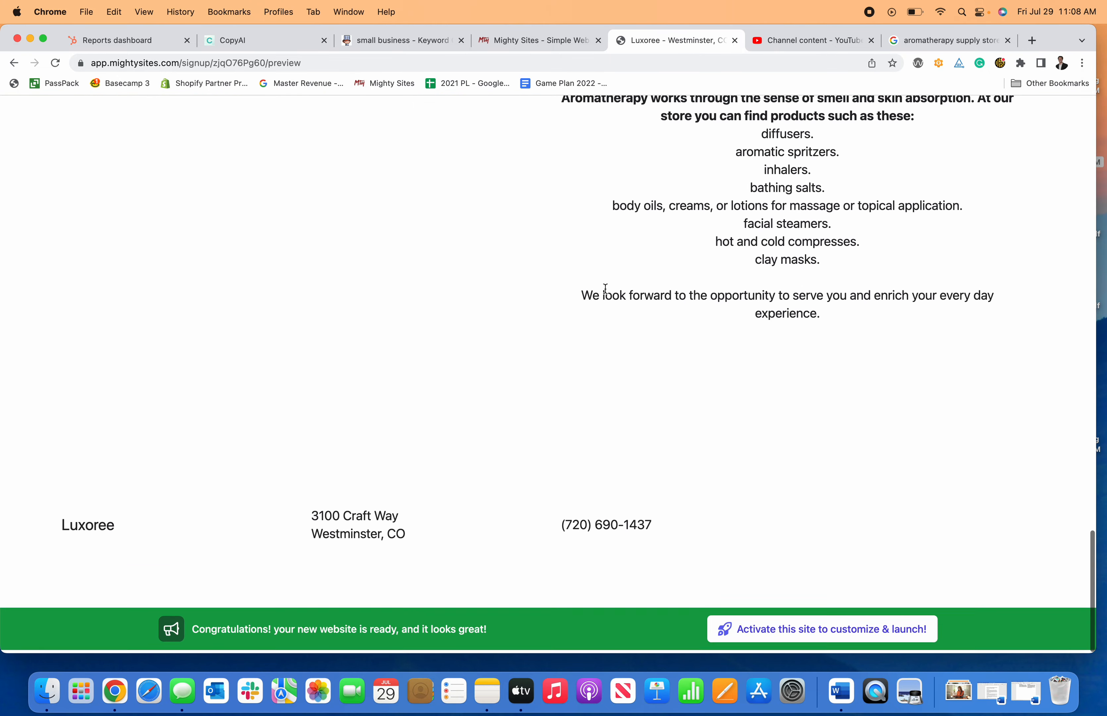
scroll(up, 3)
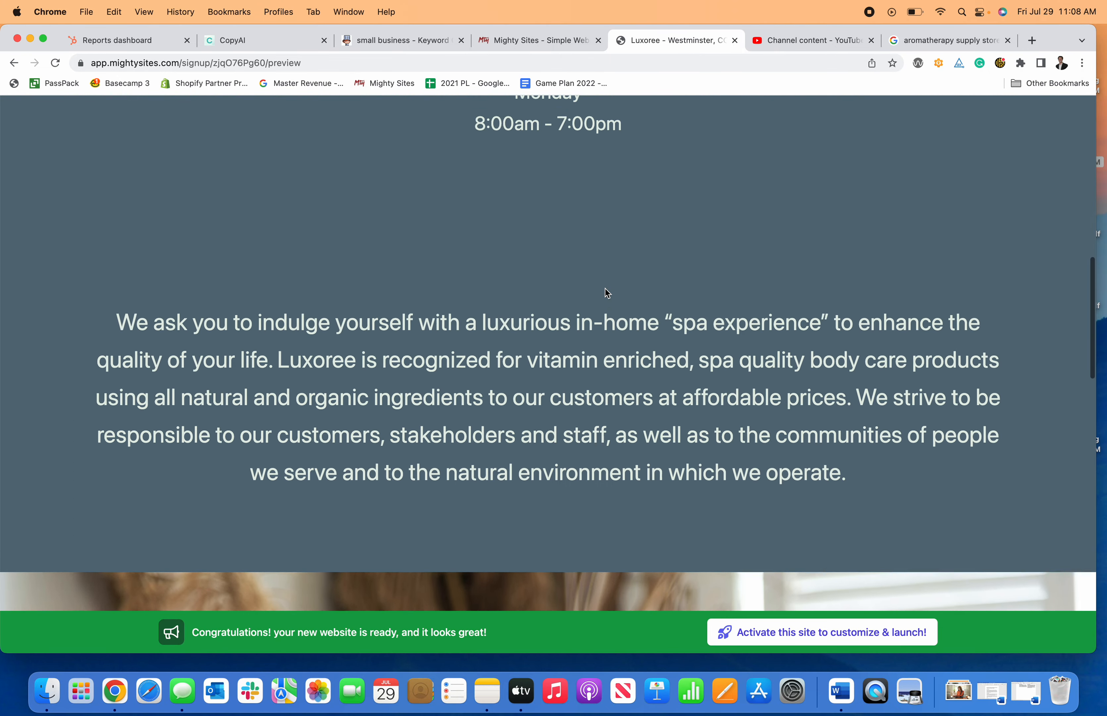
scroll(up, 3)
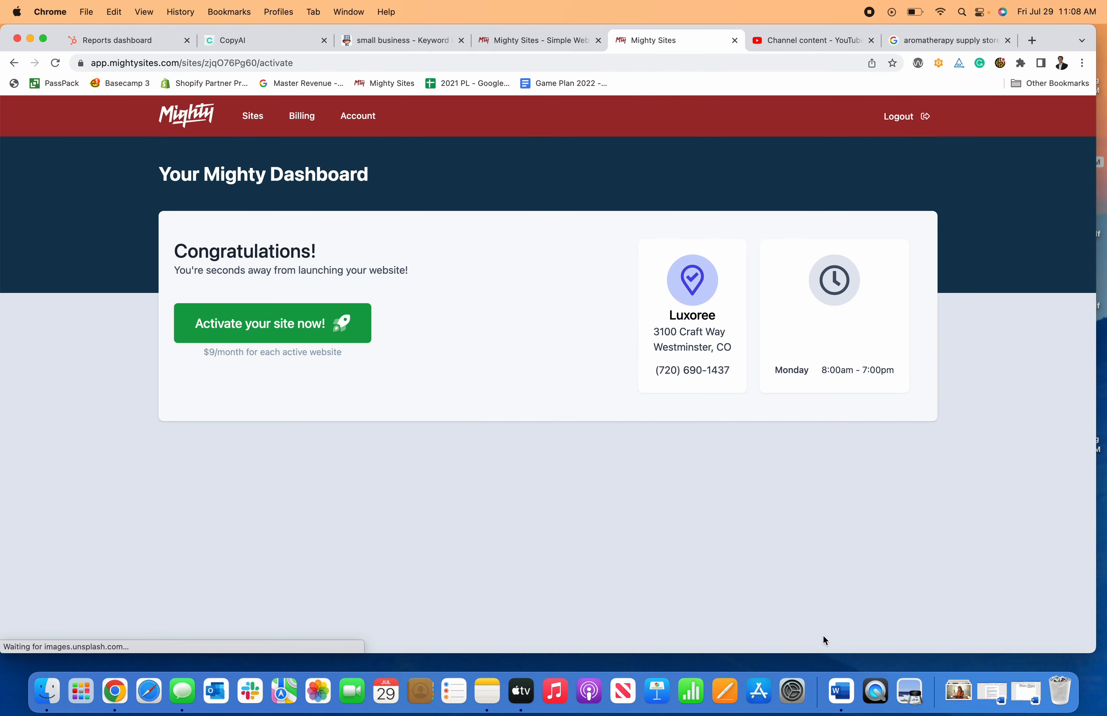
click(272, 323)
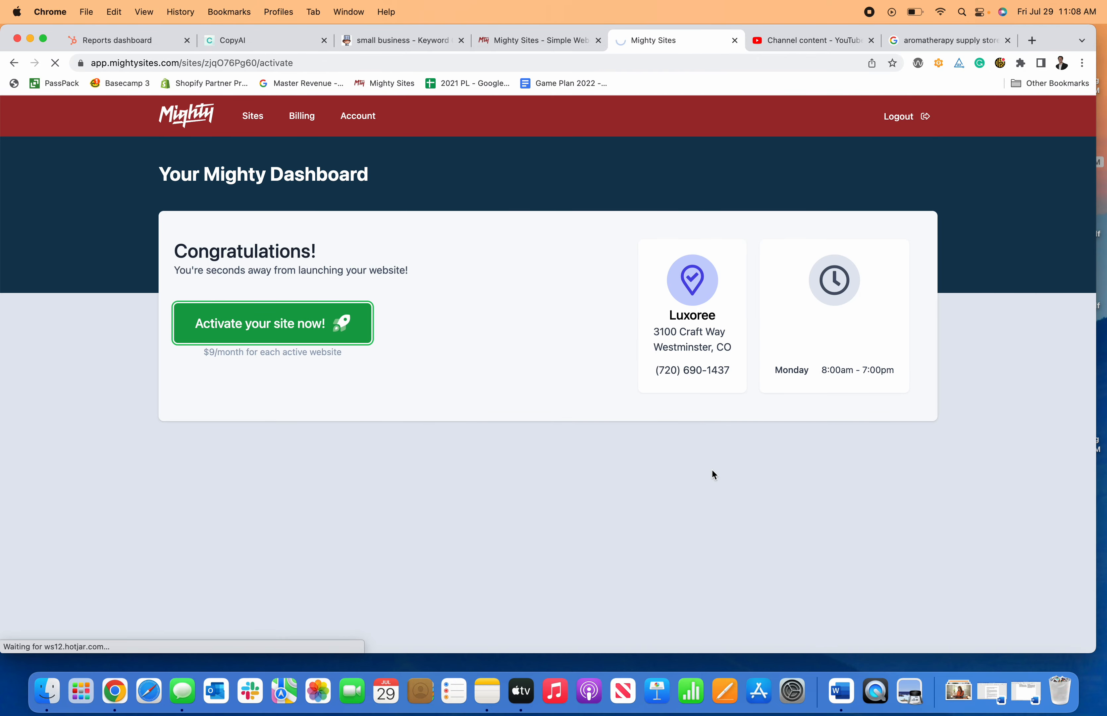
click(273, 323)
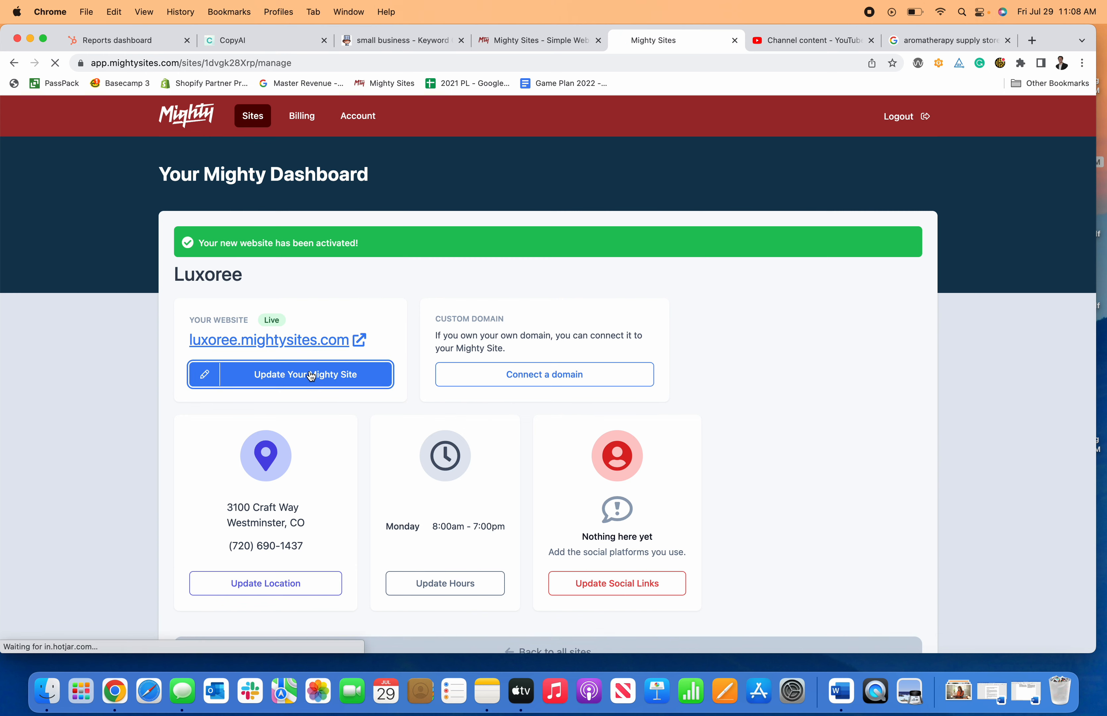
click(290, 374)
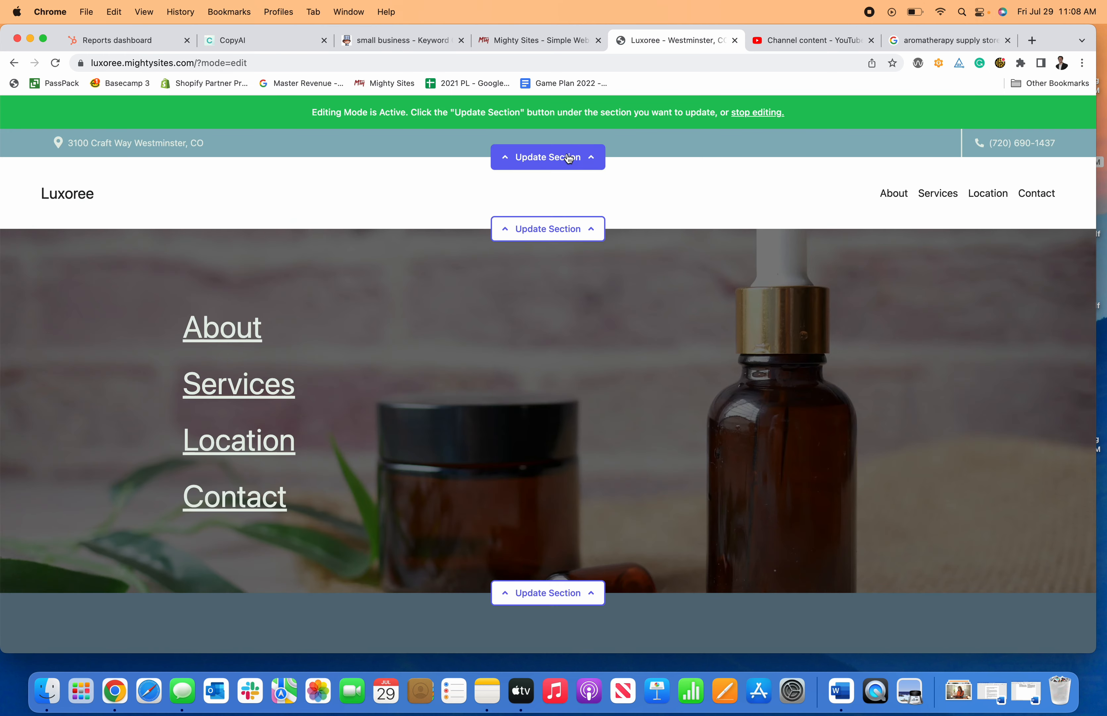
- Explore the top contact bar and header edit options, including the logo, then the location block
click(547, 157)
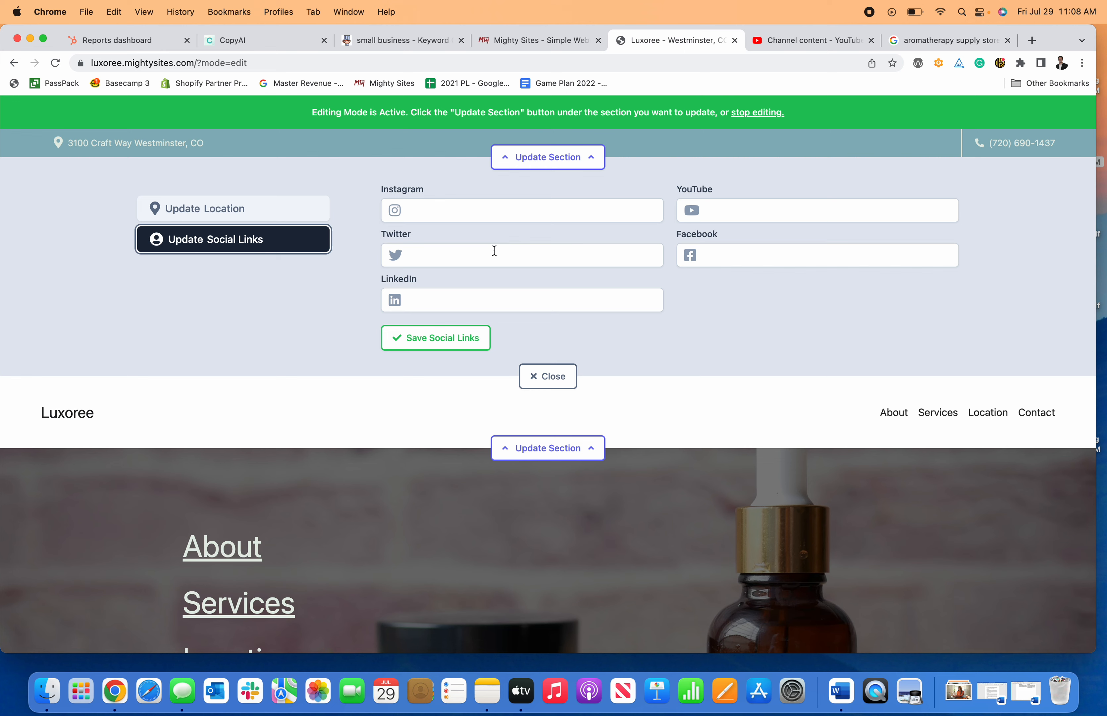
click(547, 376)
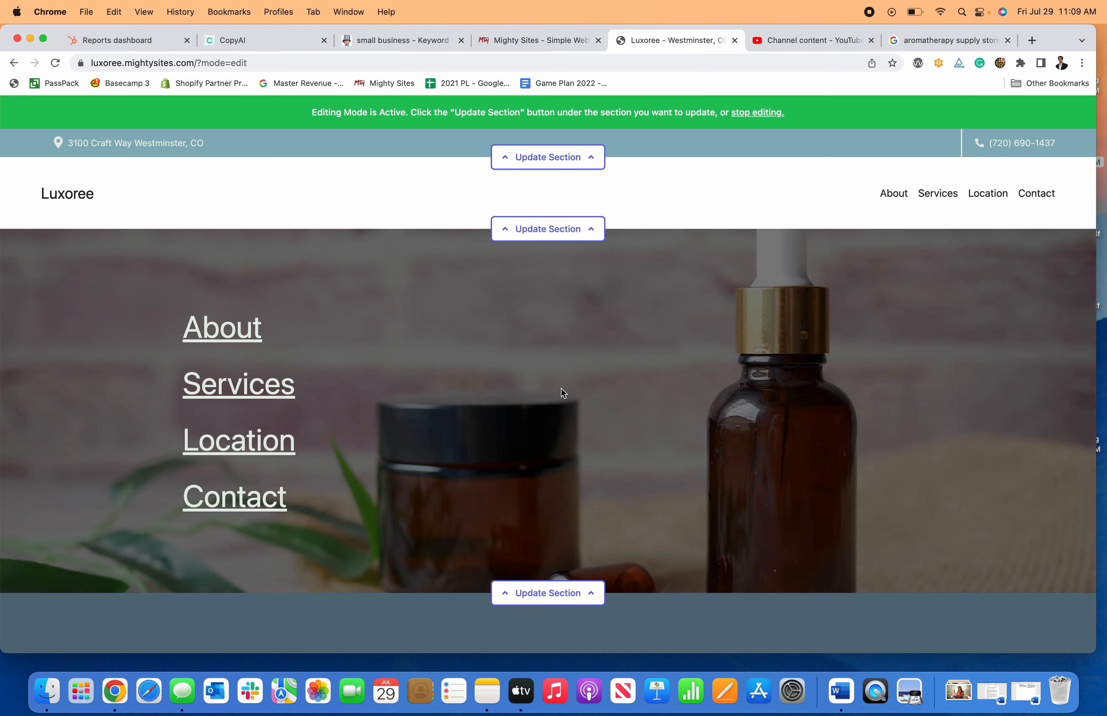
click(547, 228)
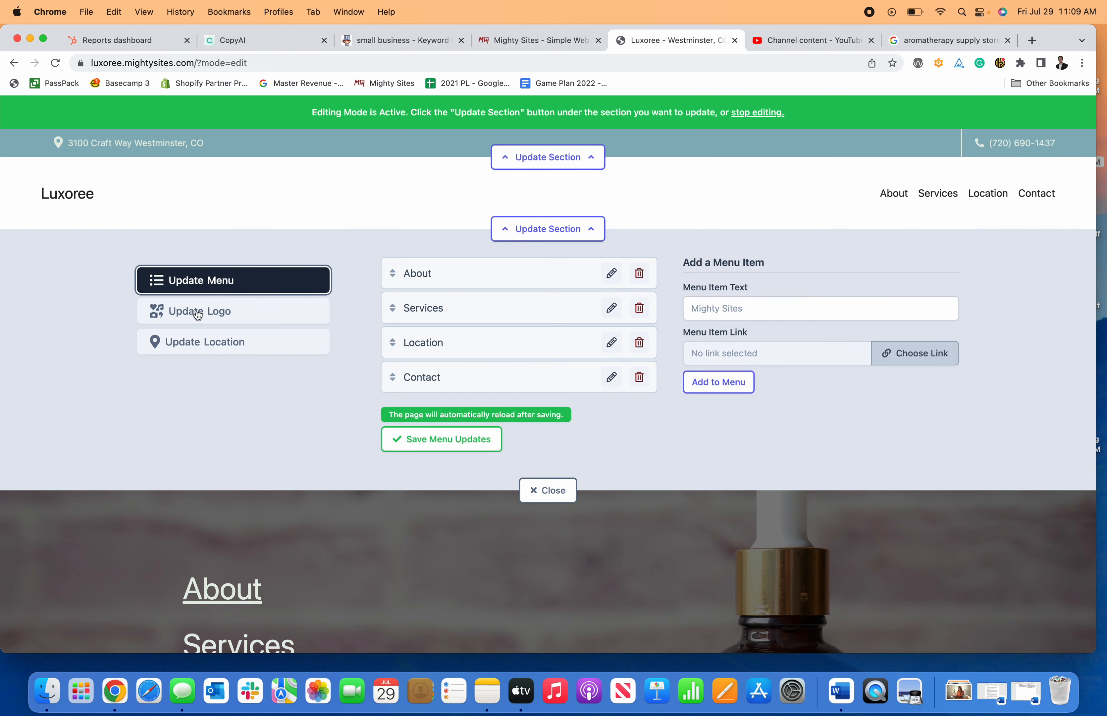
click(200, 311)
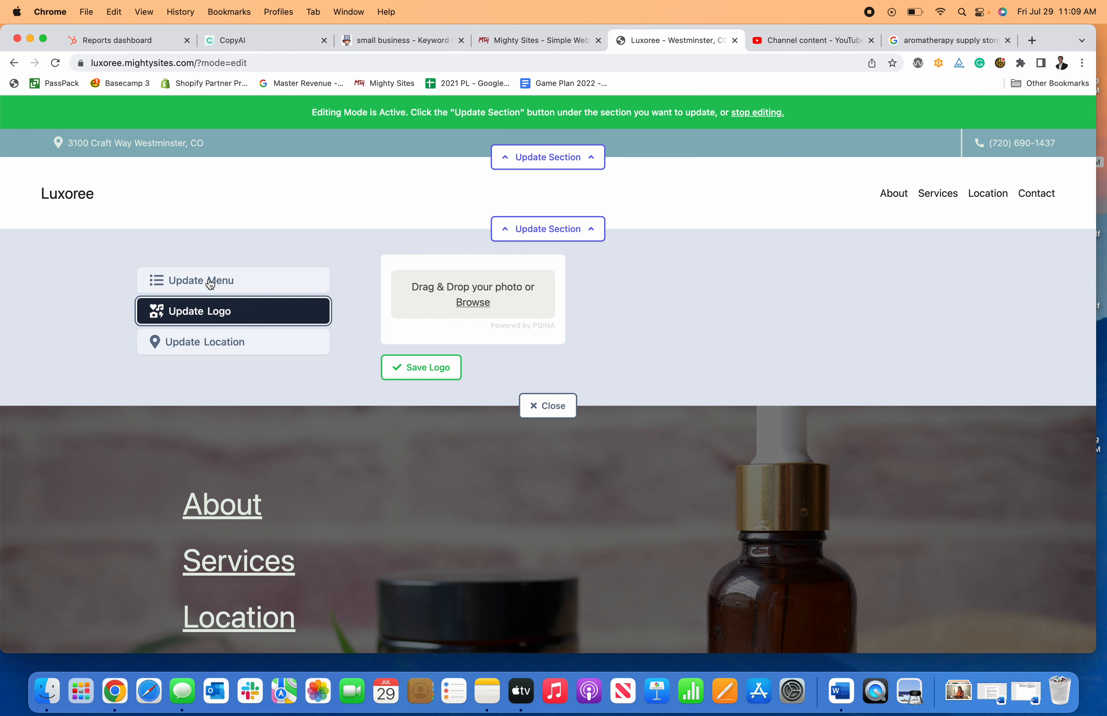
click(232, 341)
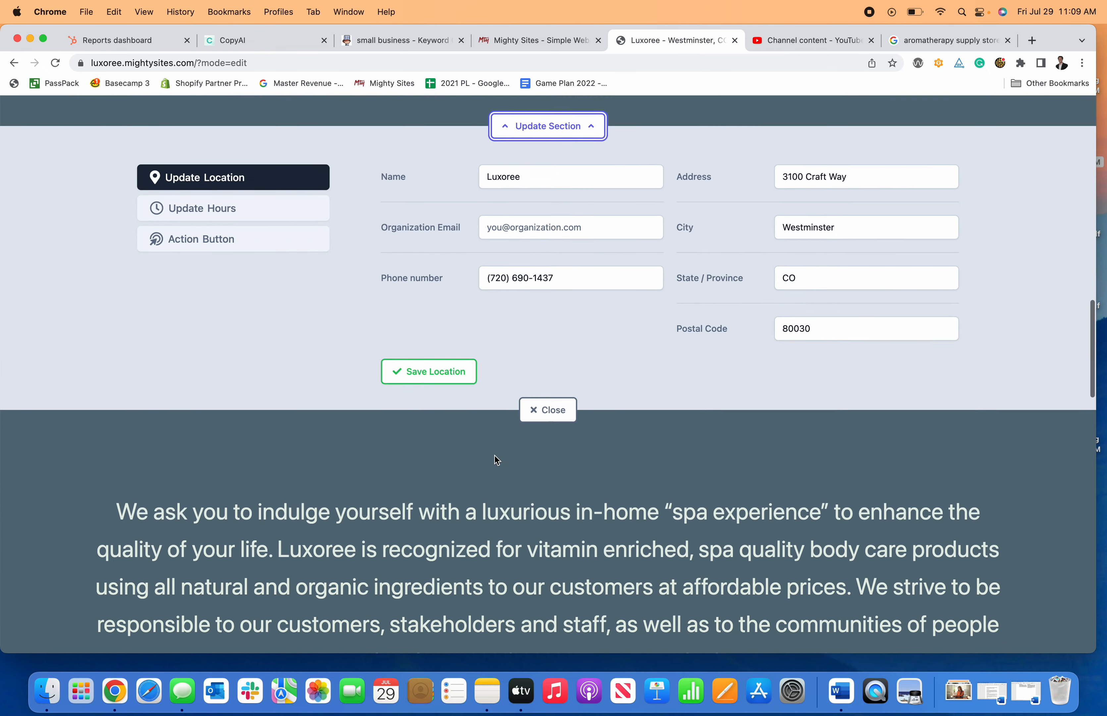
- Link the location section's action button to Click to Call, then view the Another Website option
click(206, 208)
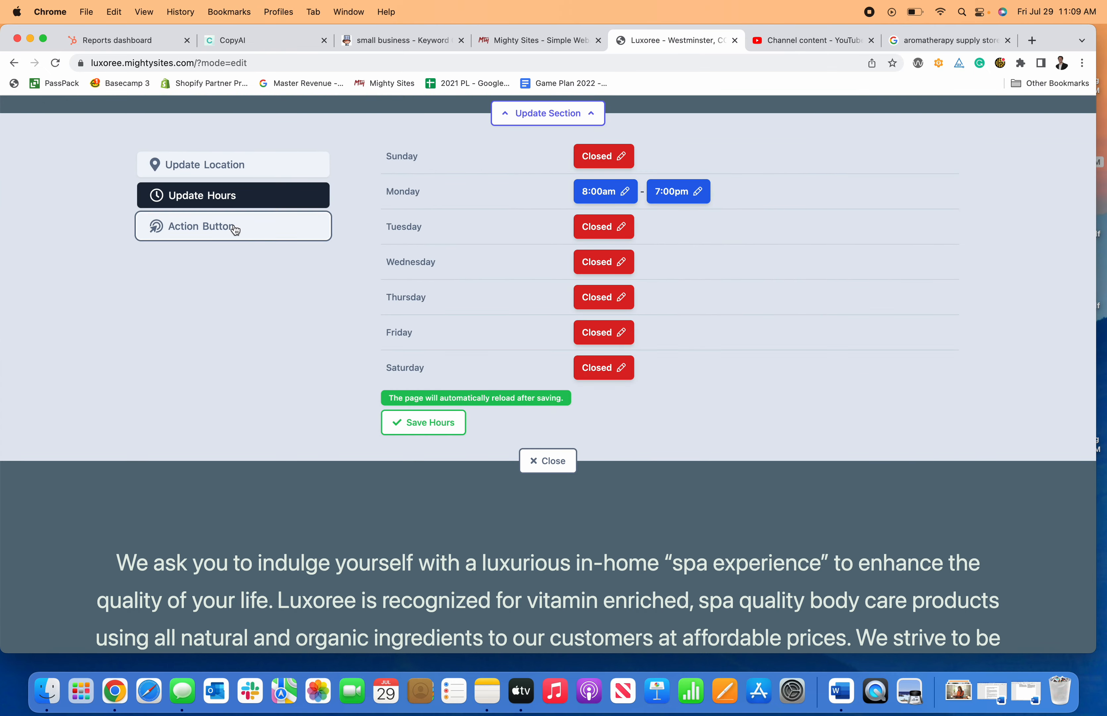
click(232, 225)
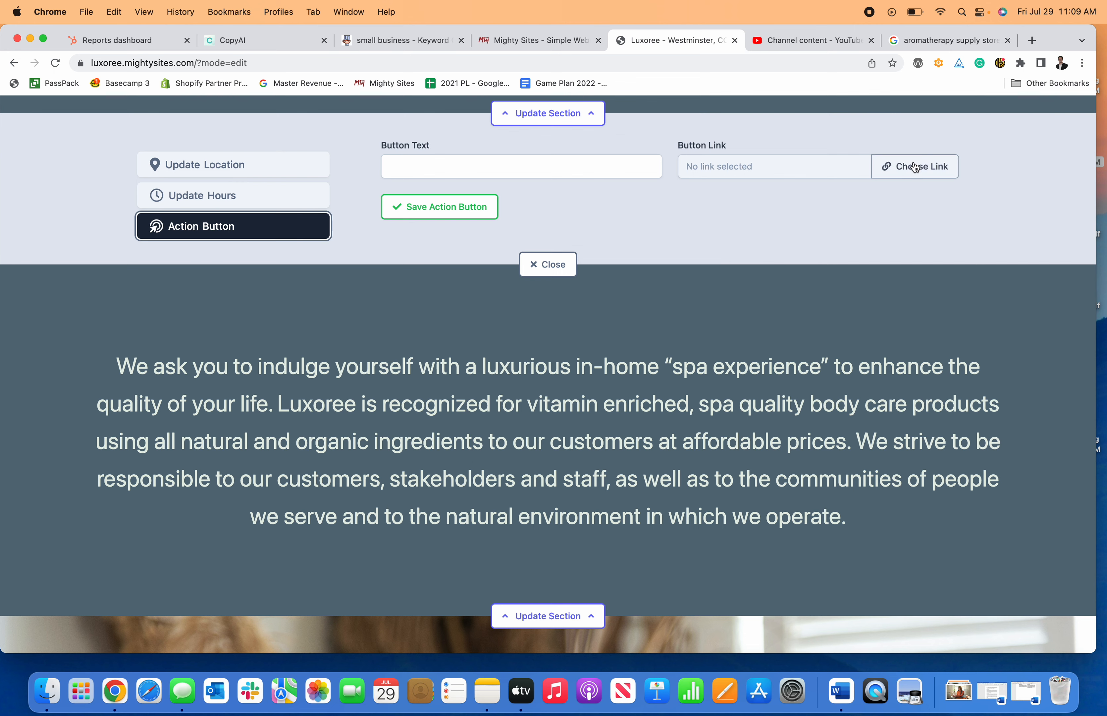
click(915, 167)
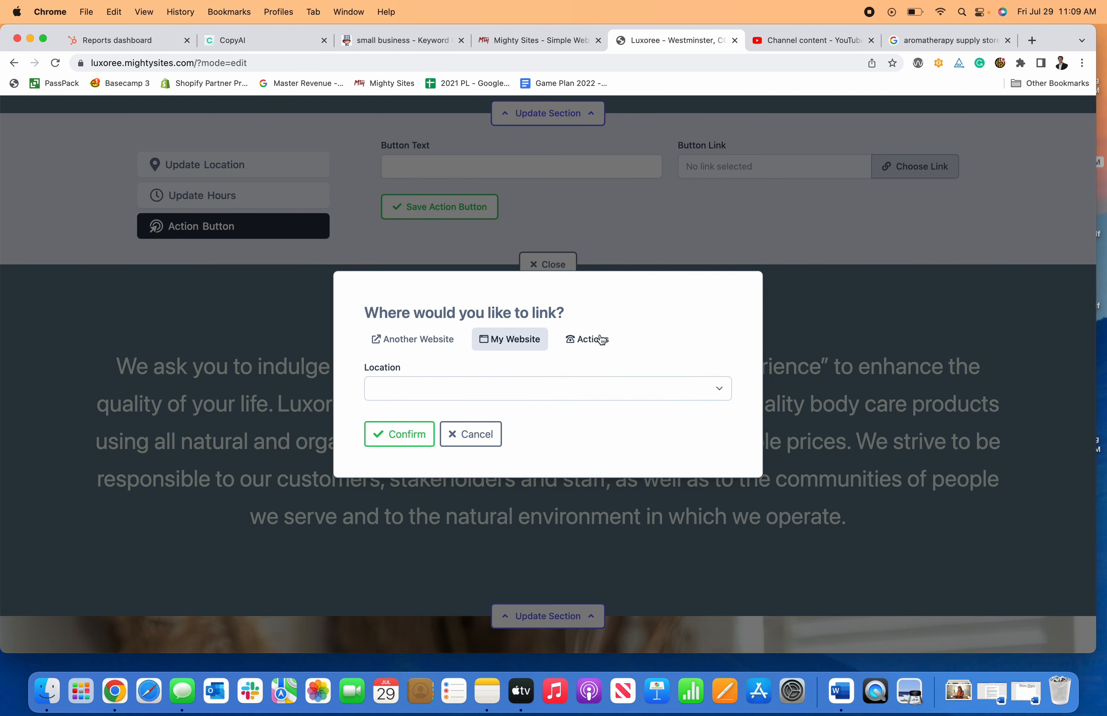
click(592, 340)
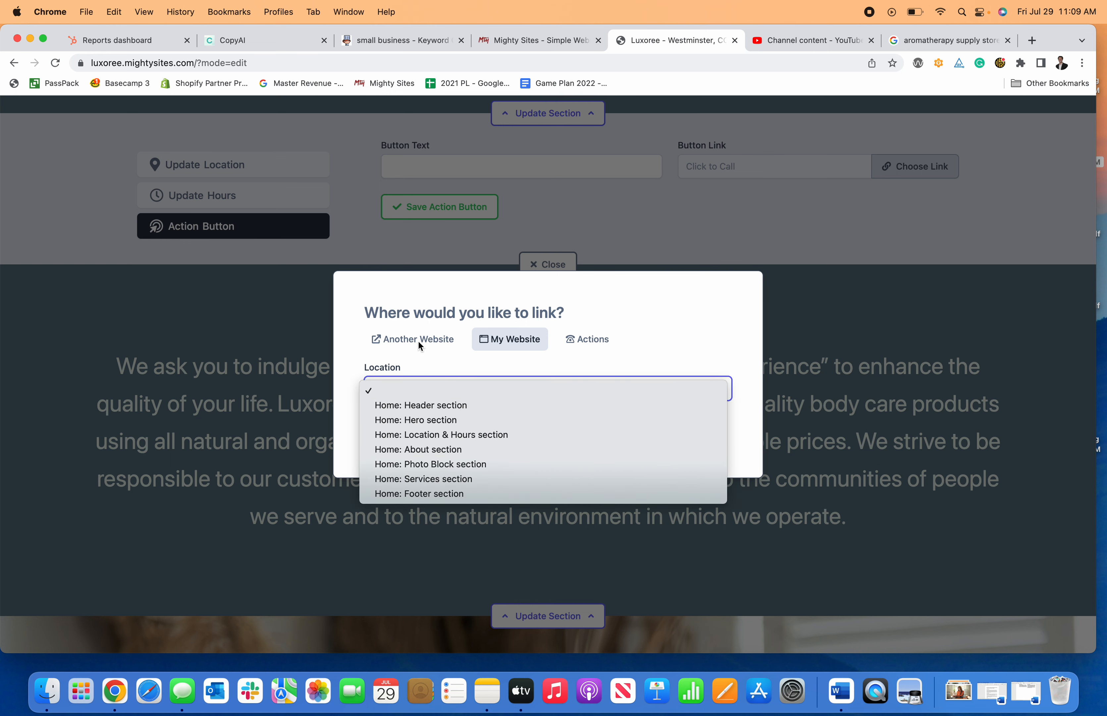
click(412, 338)
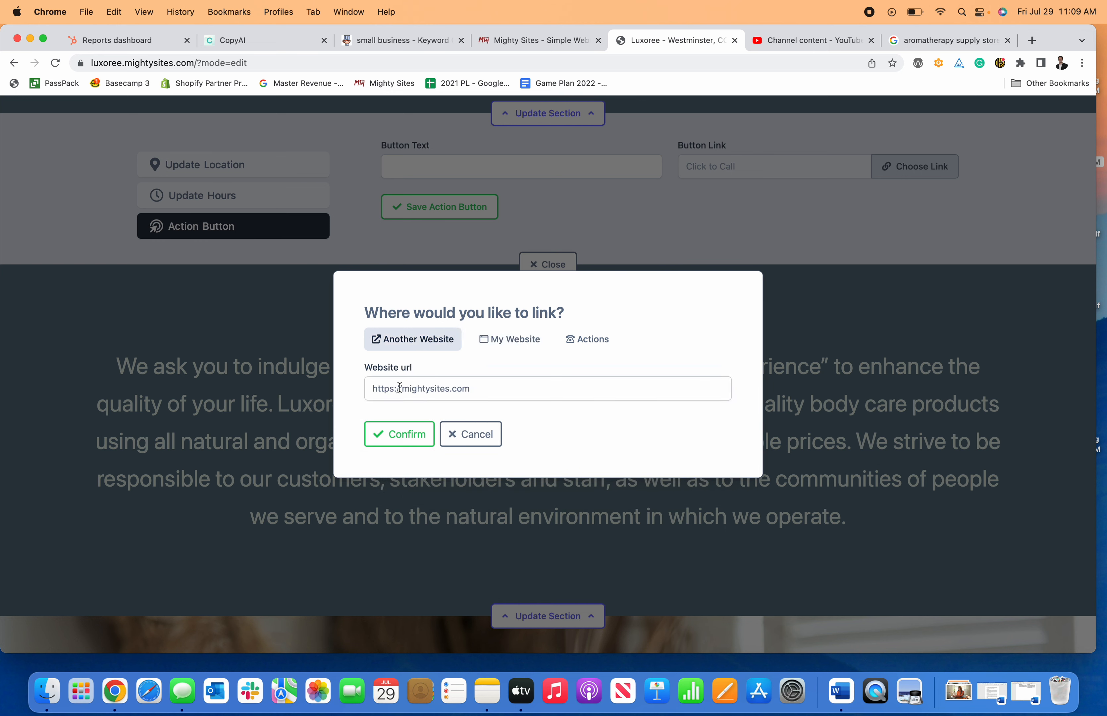
mouse_move(510, 388)
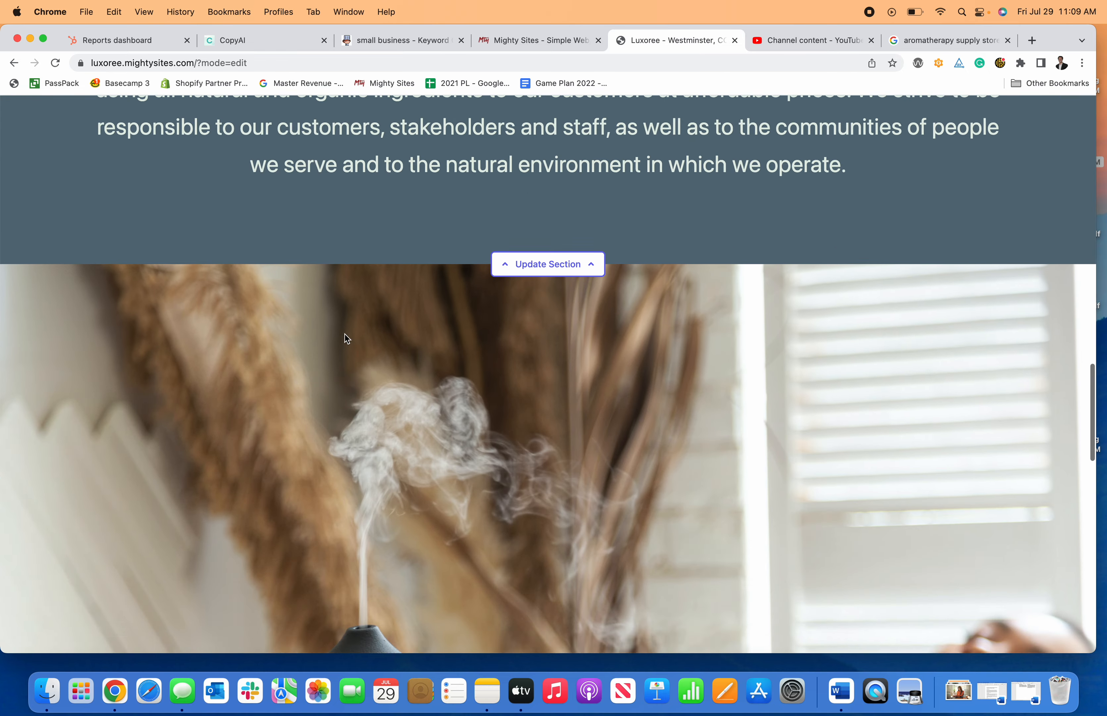
- Stop editing and scroll the live Luxoree site to its address and Monday 8:00am–7:00pm hours
scroll(down, 3)
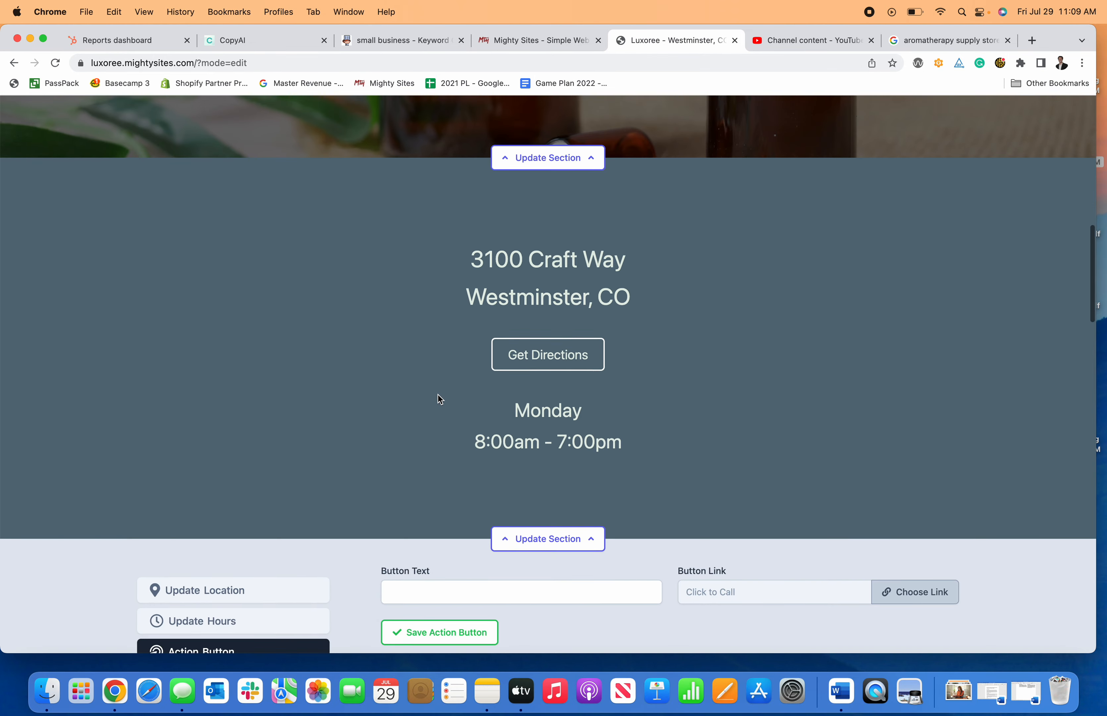
click(212, 589)
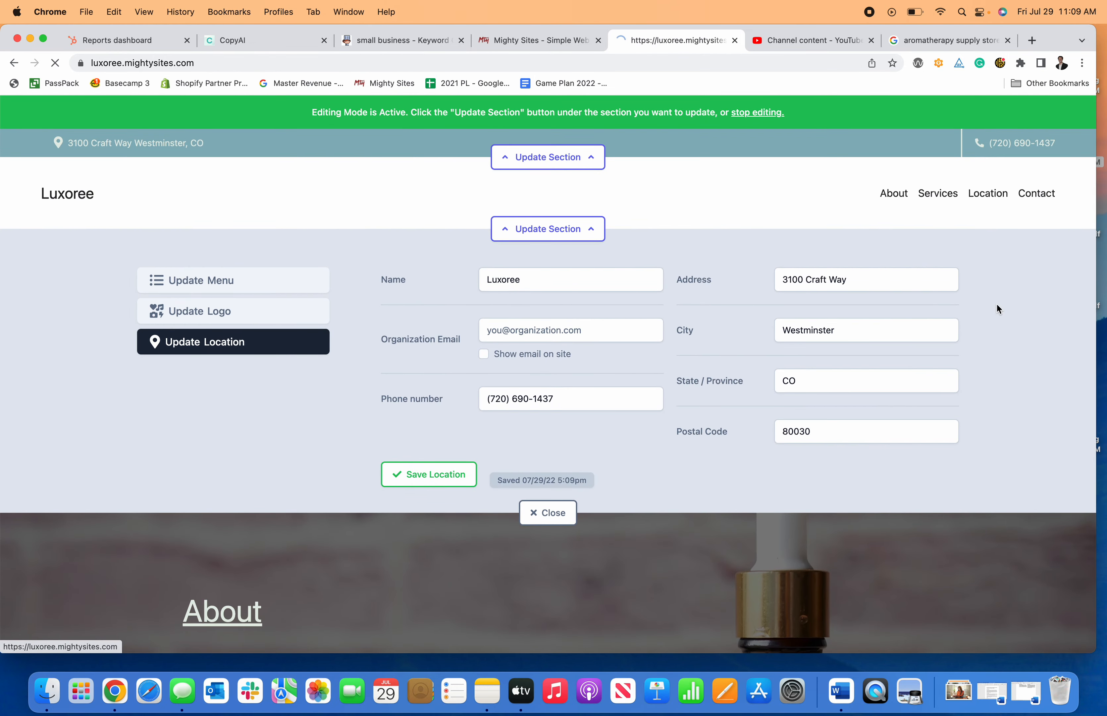
click(547, 512)
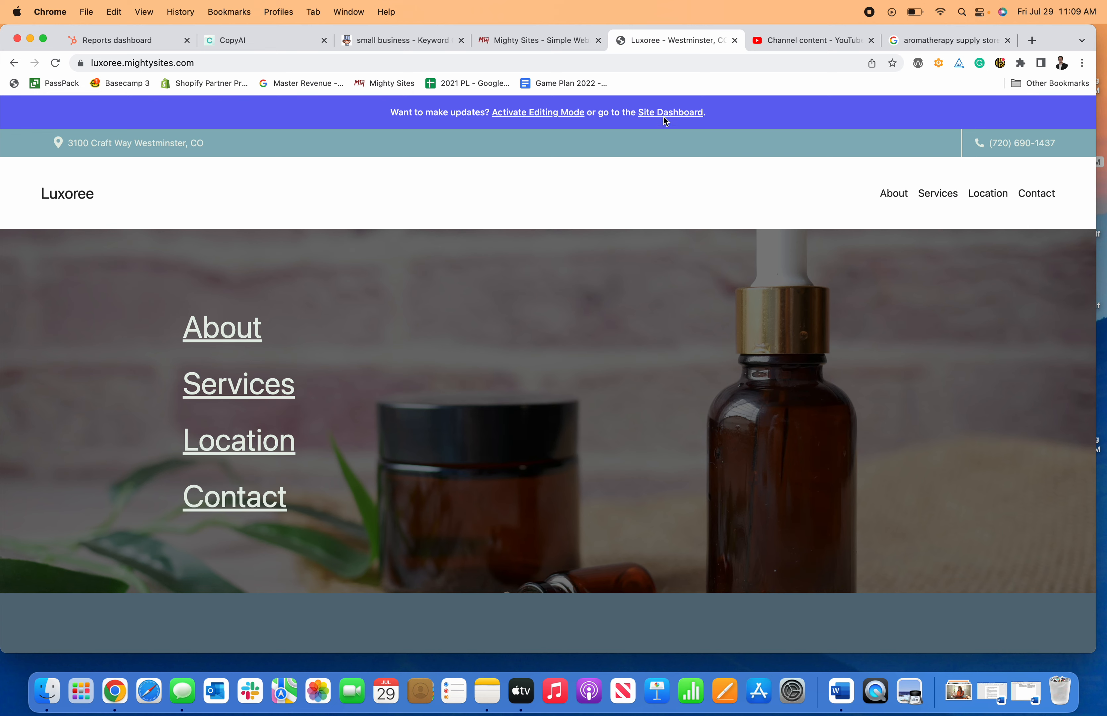
scroll(down, 3)
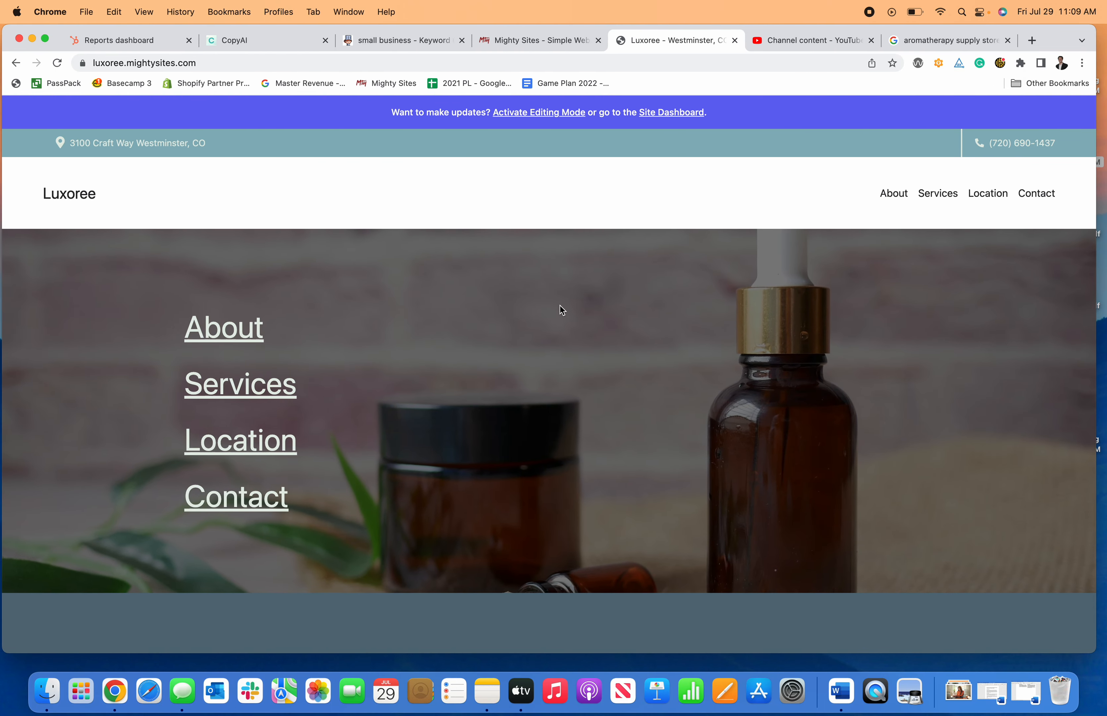
scroll(down, 3)
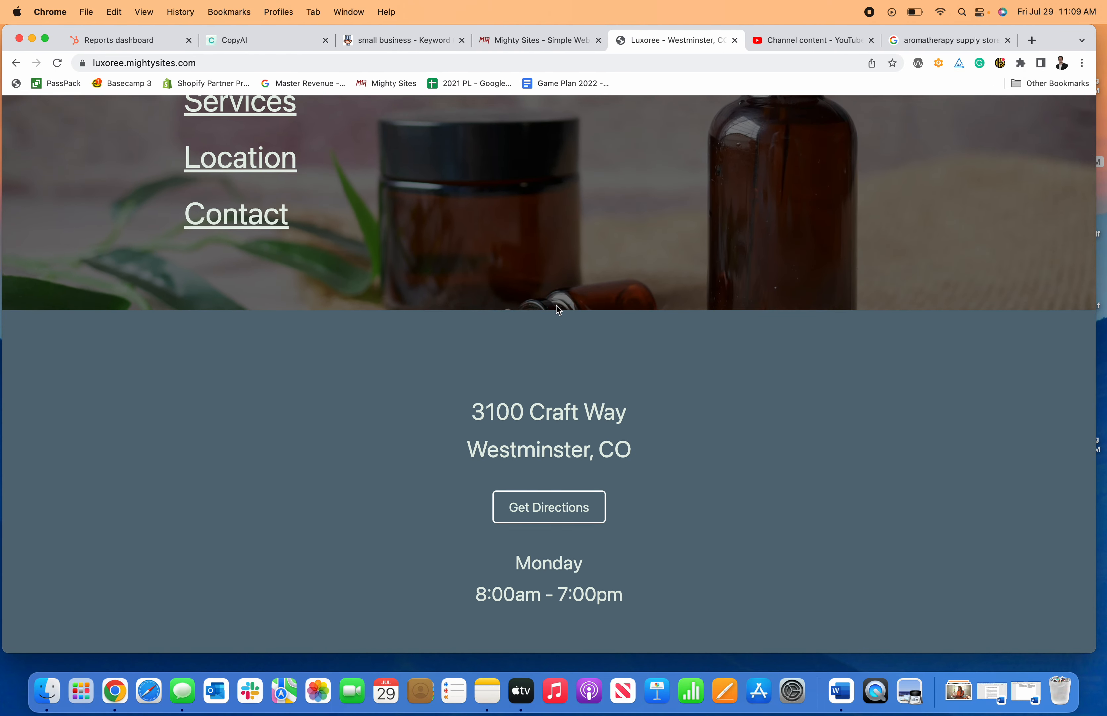